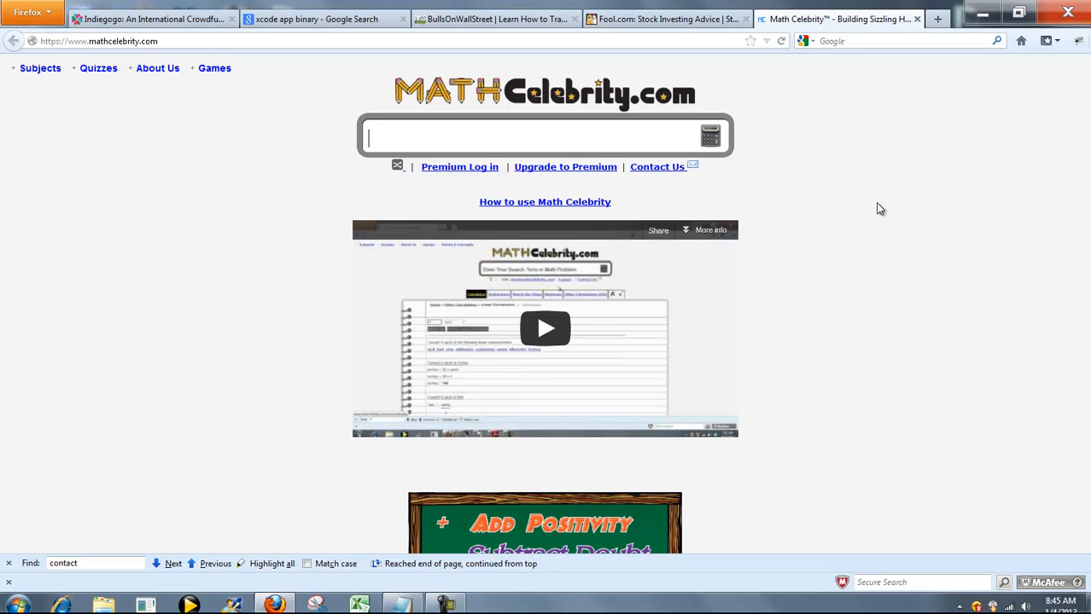
- Enter the bitwise OR query 8 | 56 in the MathCelebrity search box
type("8")
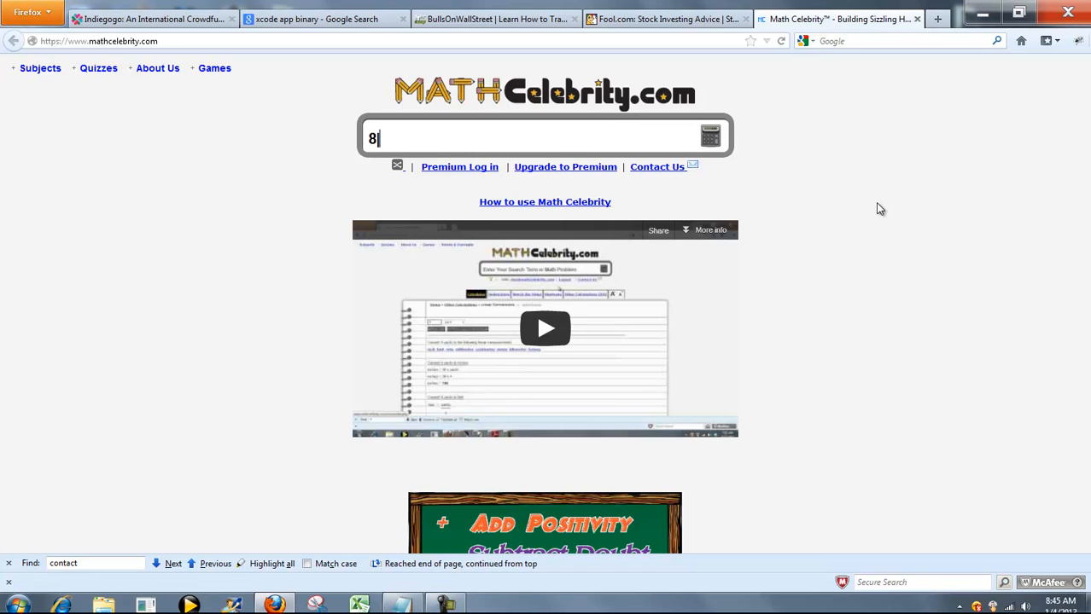
type("56")
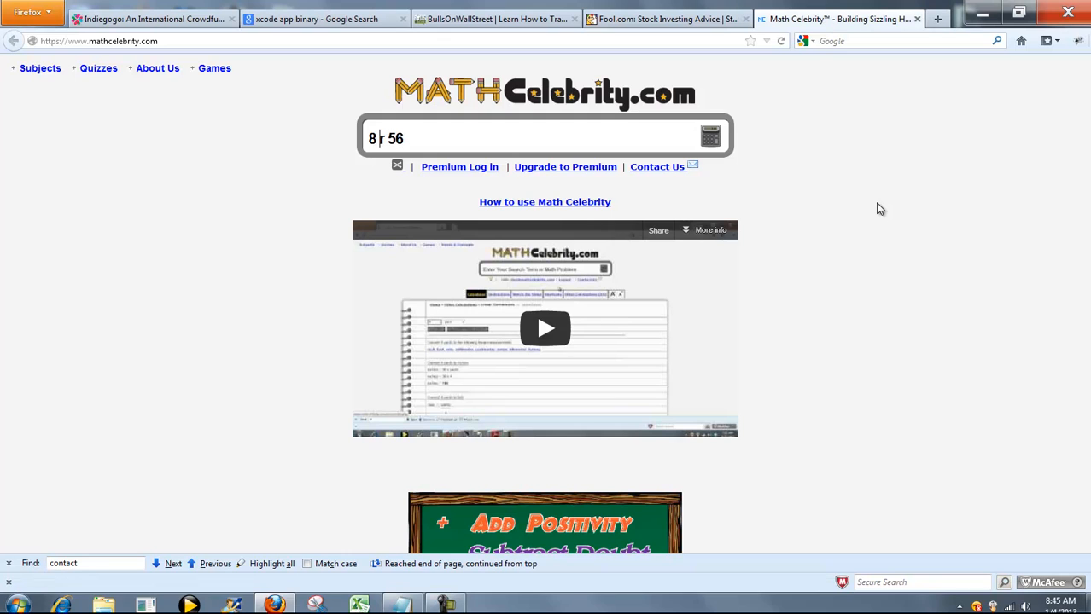
key("Backspace")
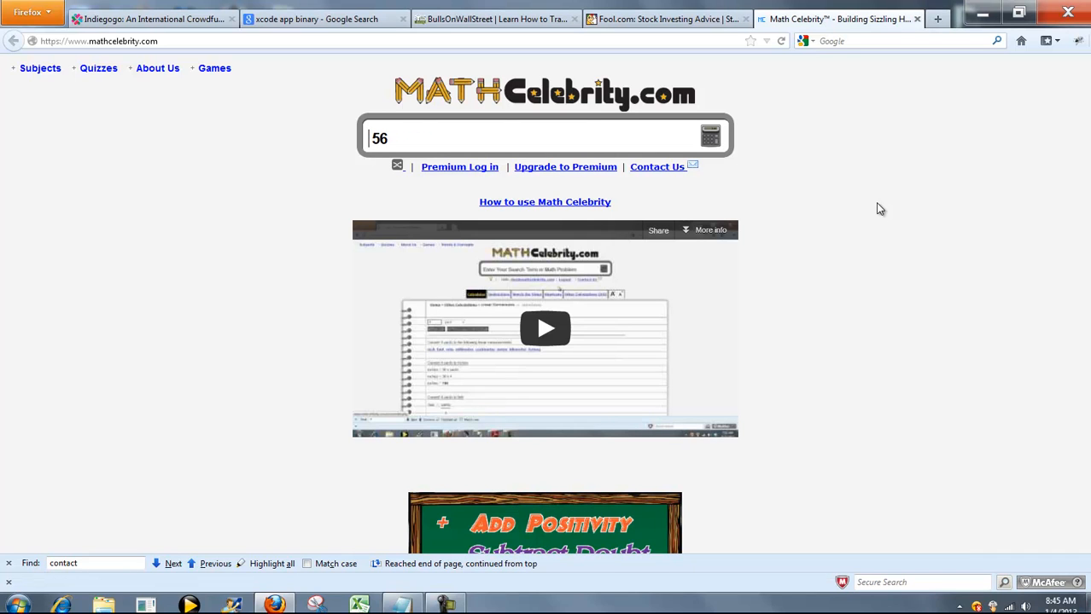
type("~")
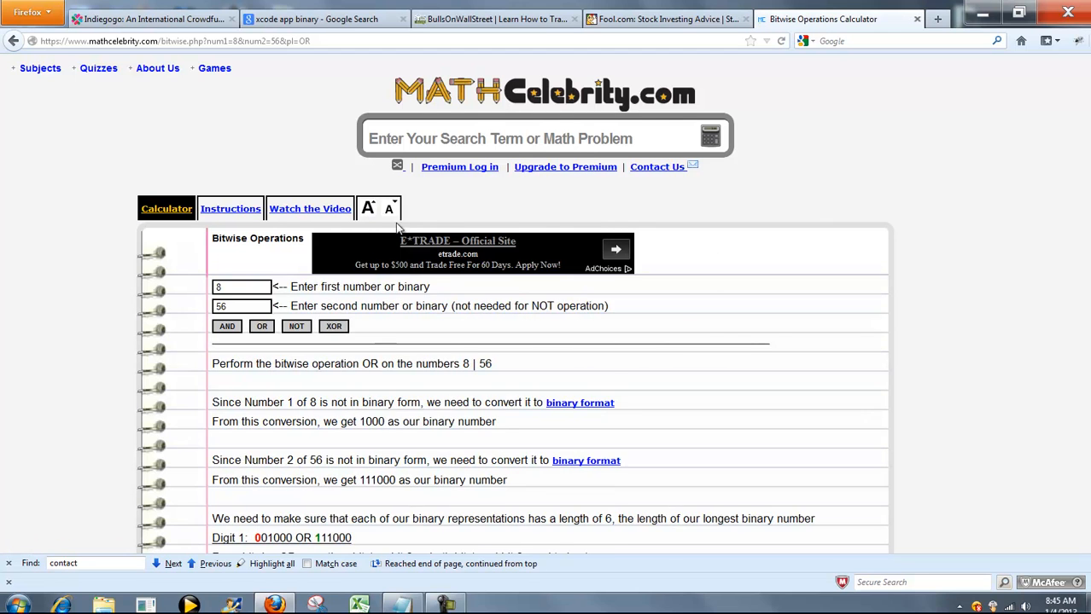
- Scroll the OR walkthrough to the digit-by-digit comparison where bits 1 and 2 evaluate to 1
scroll("down", 3)
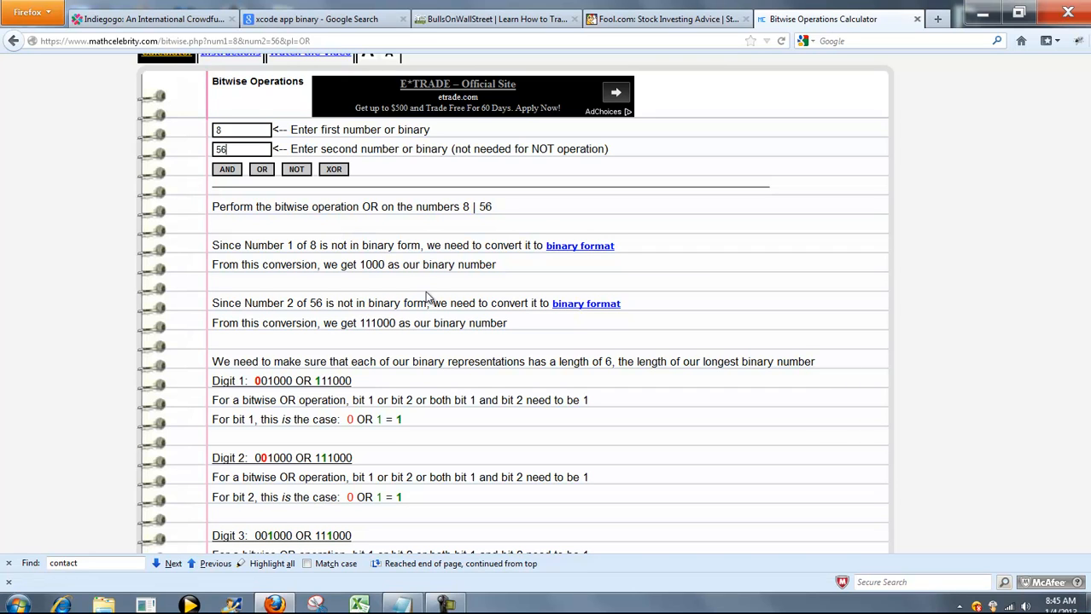
mouse_move(579, 245)
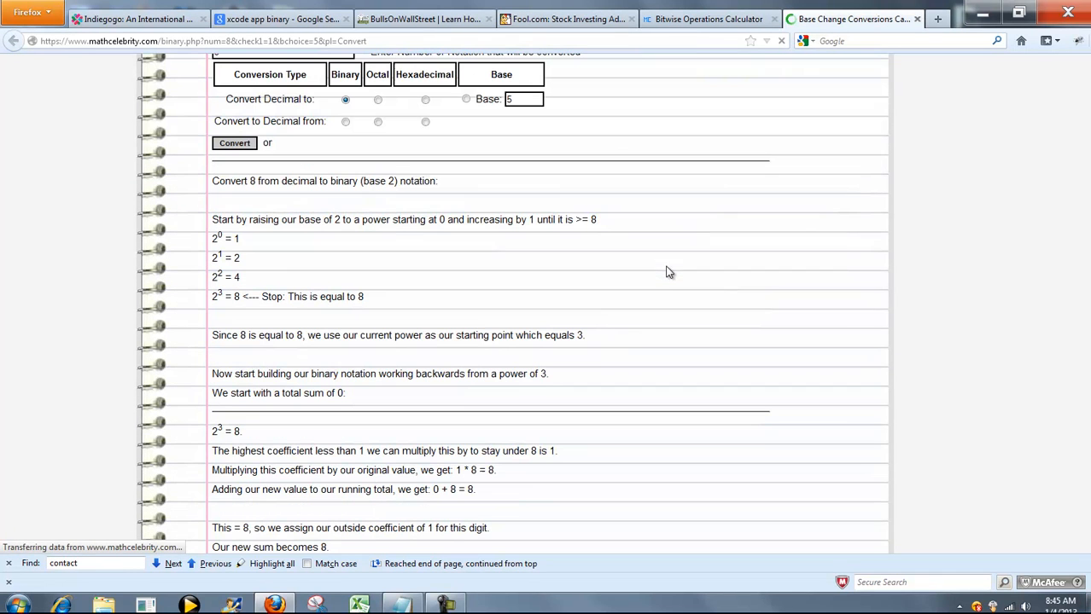
scroll("down", 3)
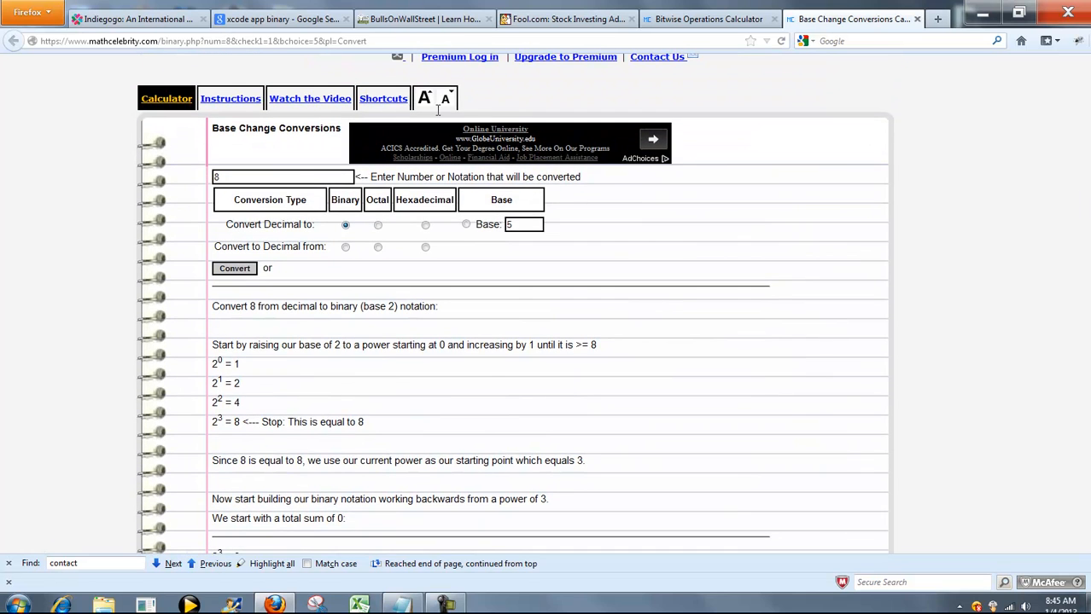
scroll("down", 3)
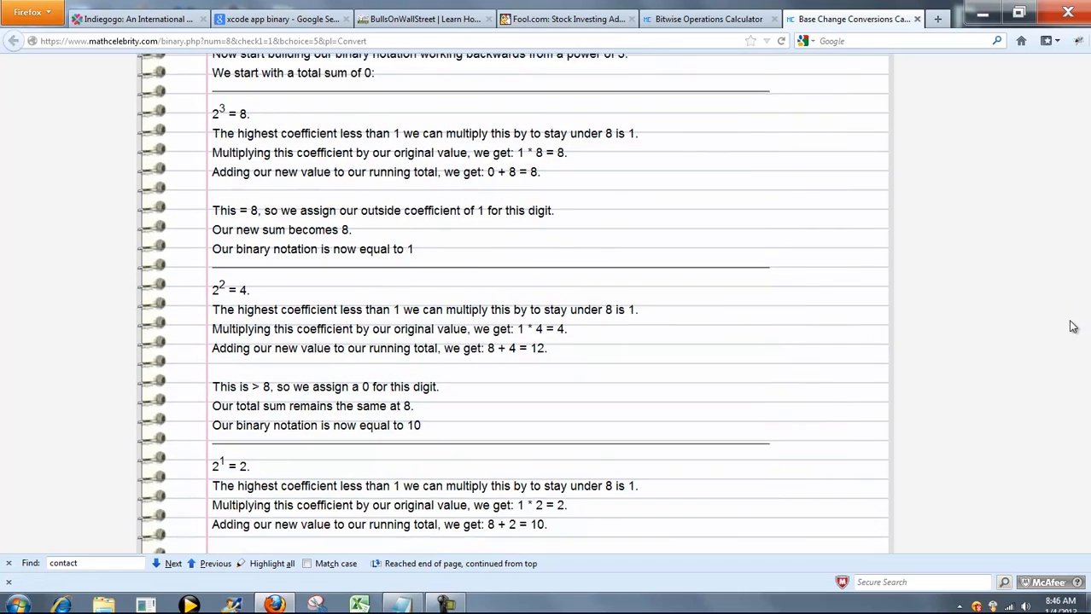
scroll("down", 3)
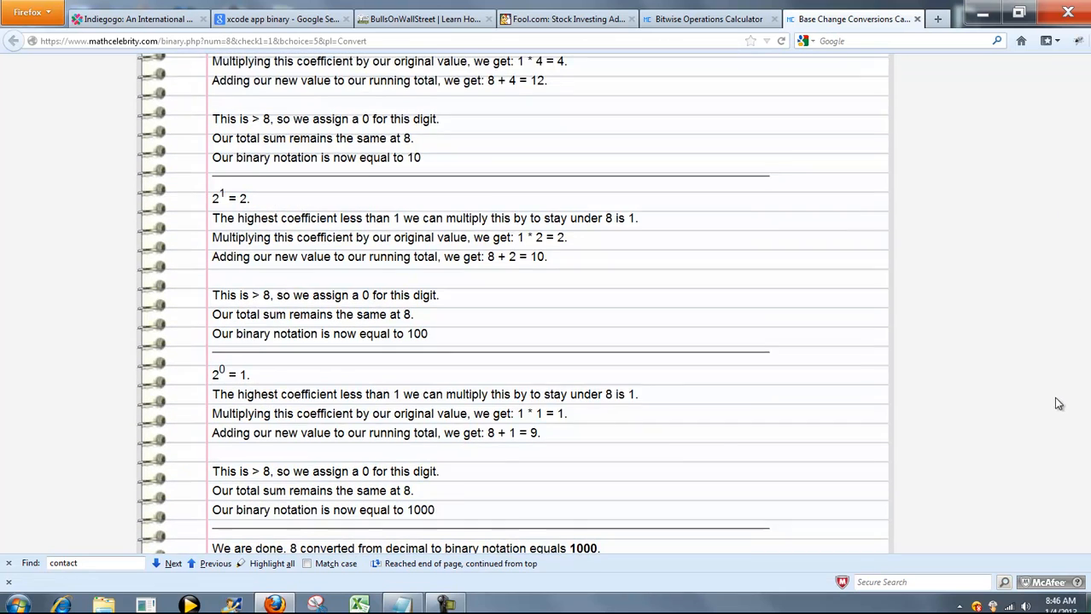
scroll("down", 3)
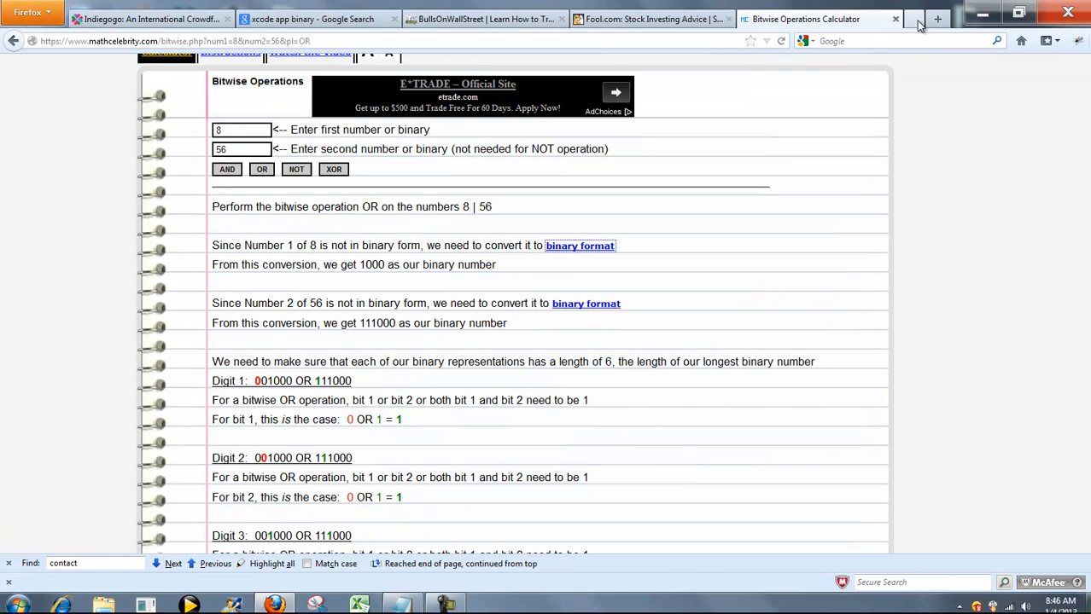
double_click(372, 265)
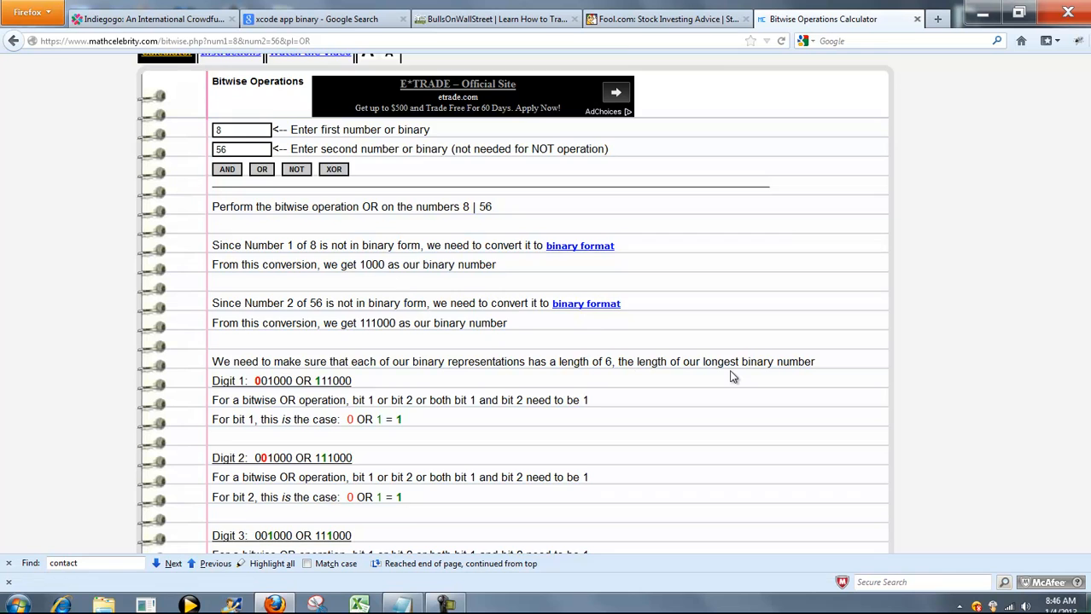
scroll("down", 3)
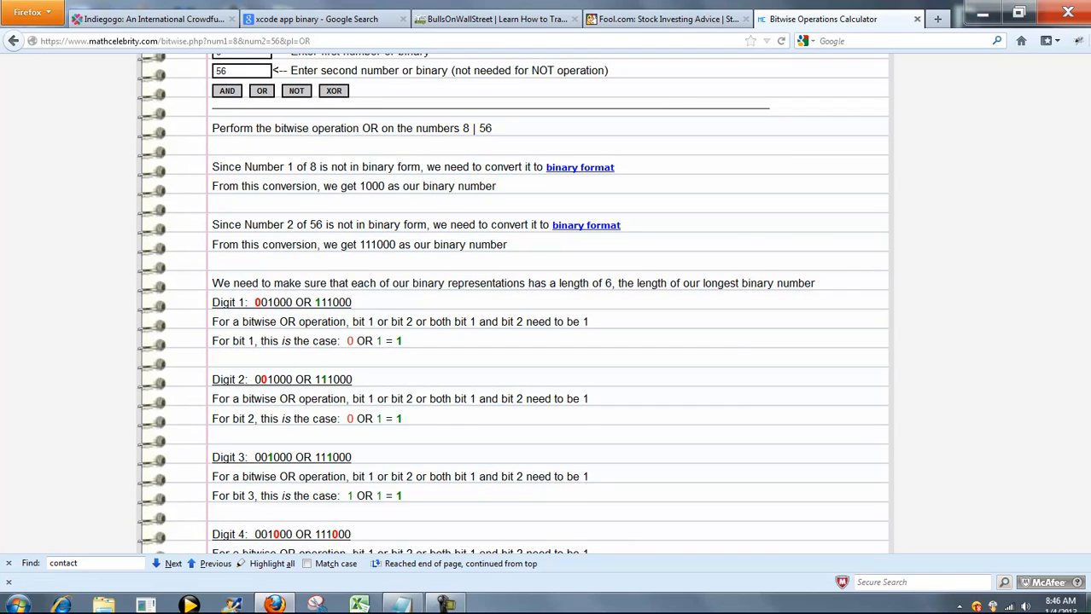
scroll("down", 3)
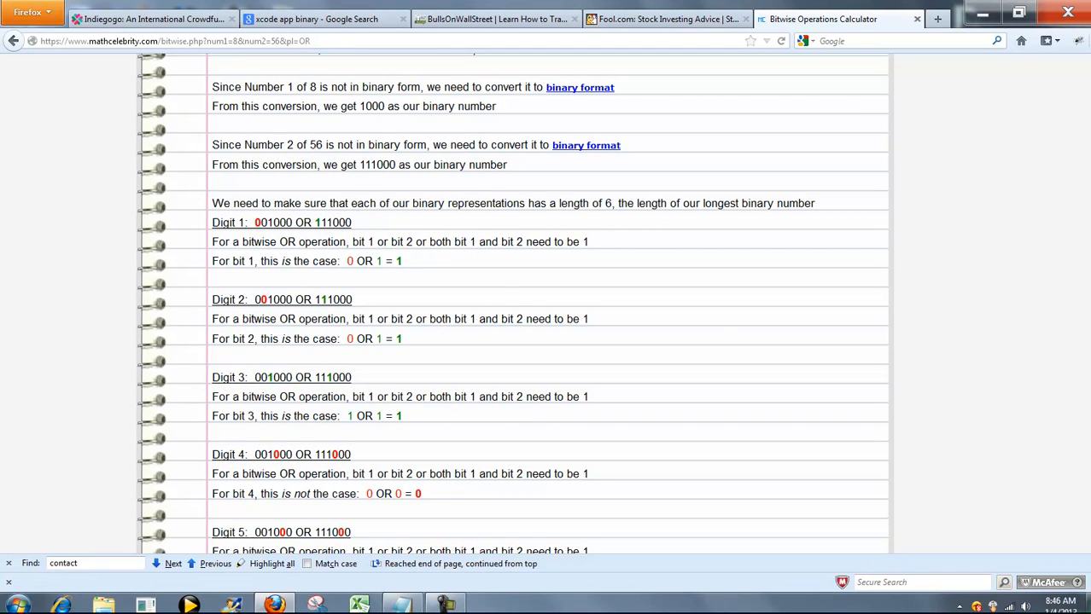
scroll("down", 3)
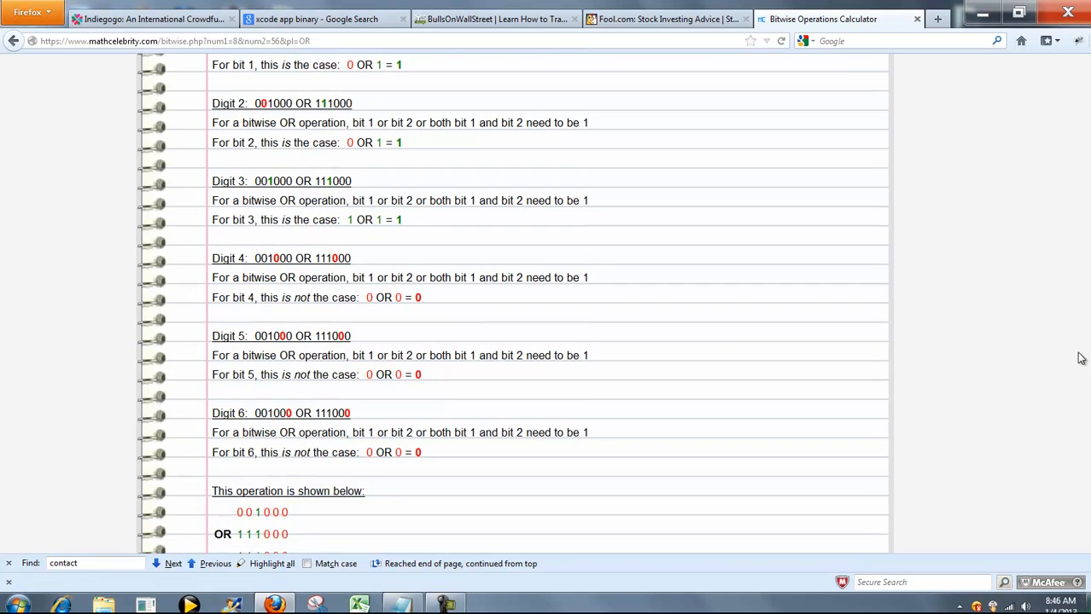
scroll("down", 3)
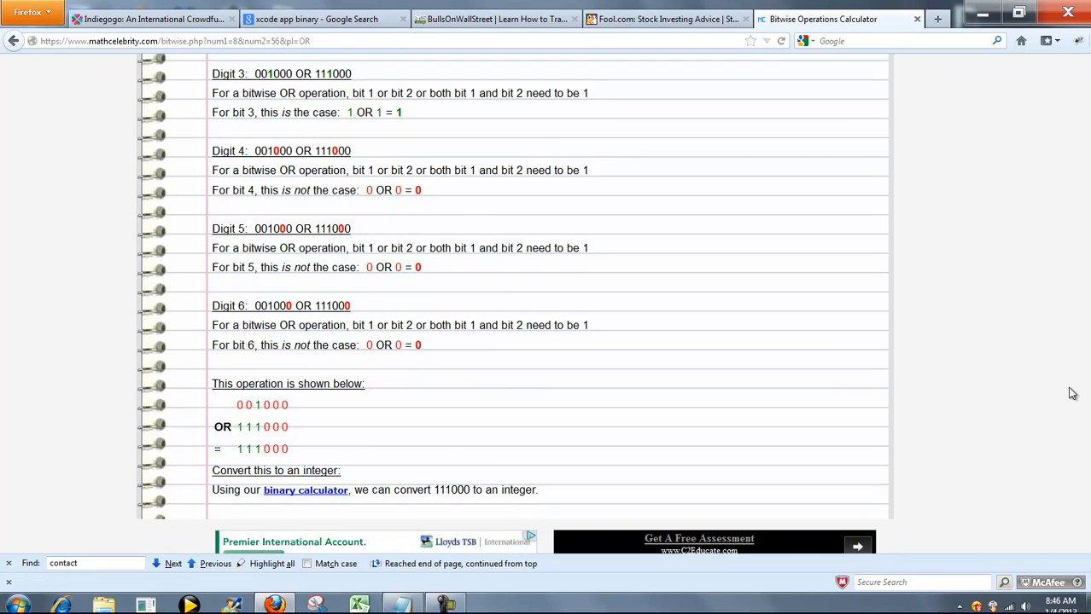
scroll("down", 3)
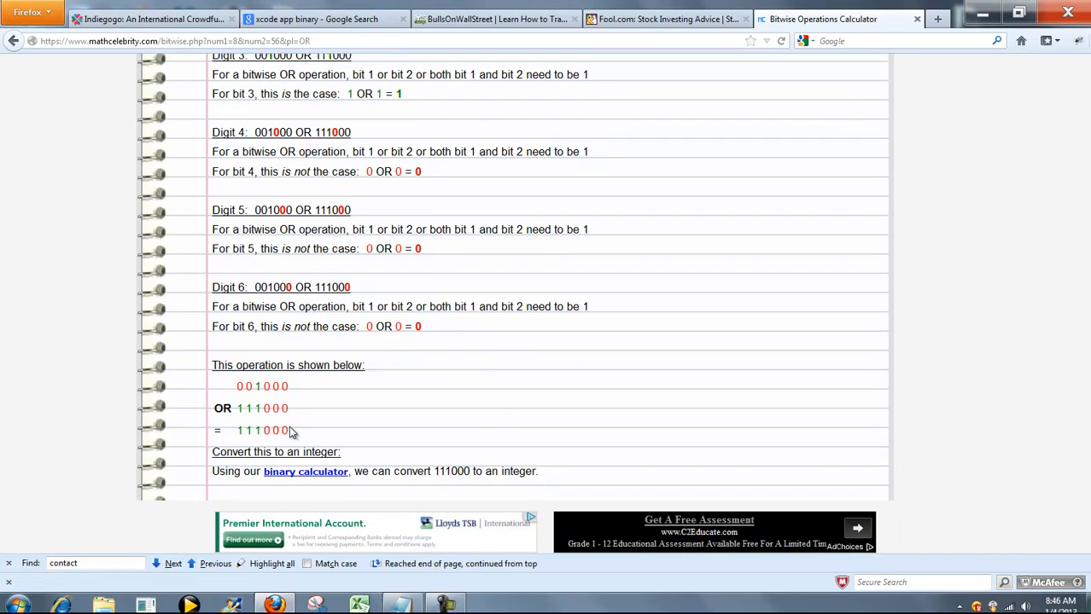
mouse_move(342, 411)
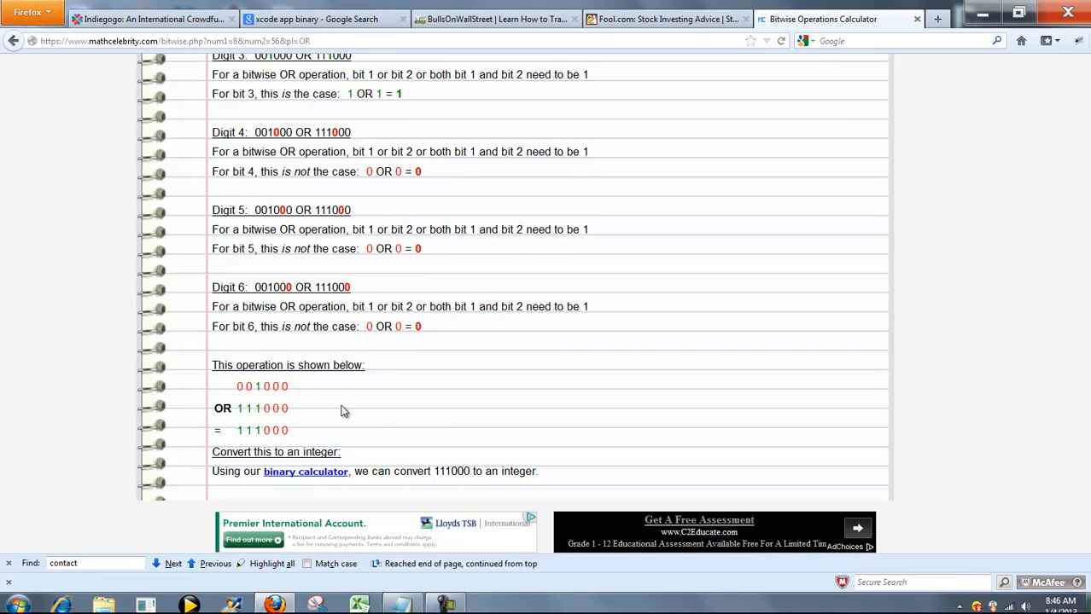
mouse_move(365, 409)
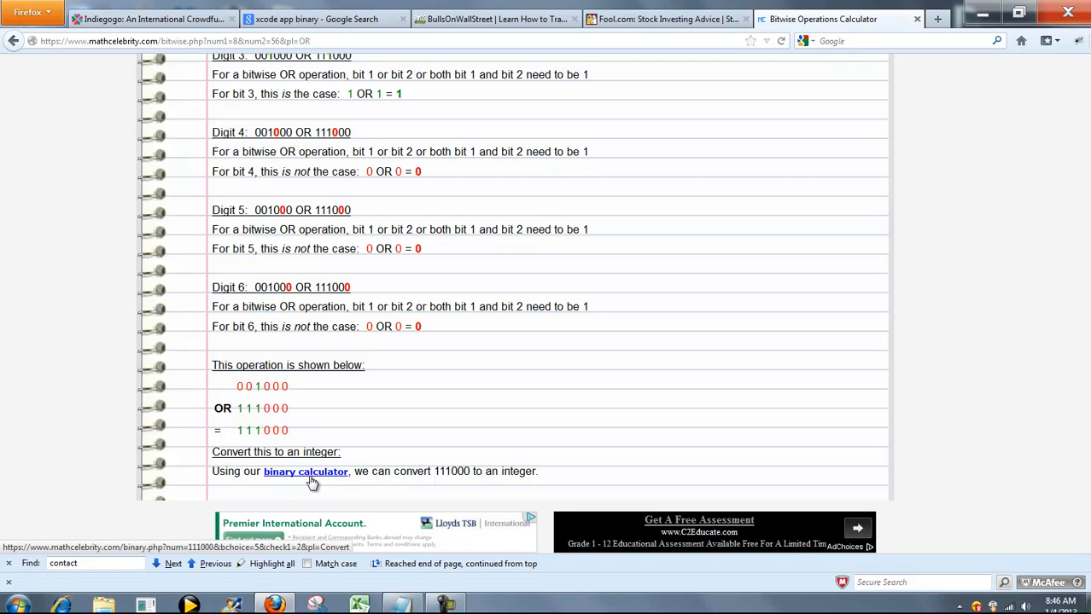
double_click(452, 471)
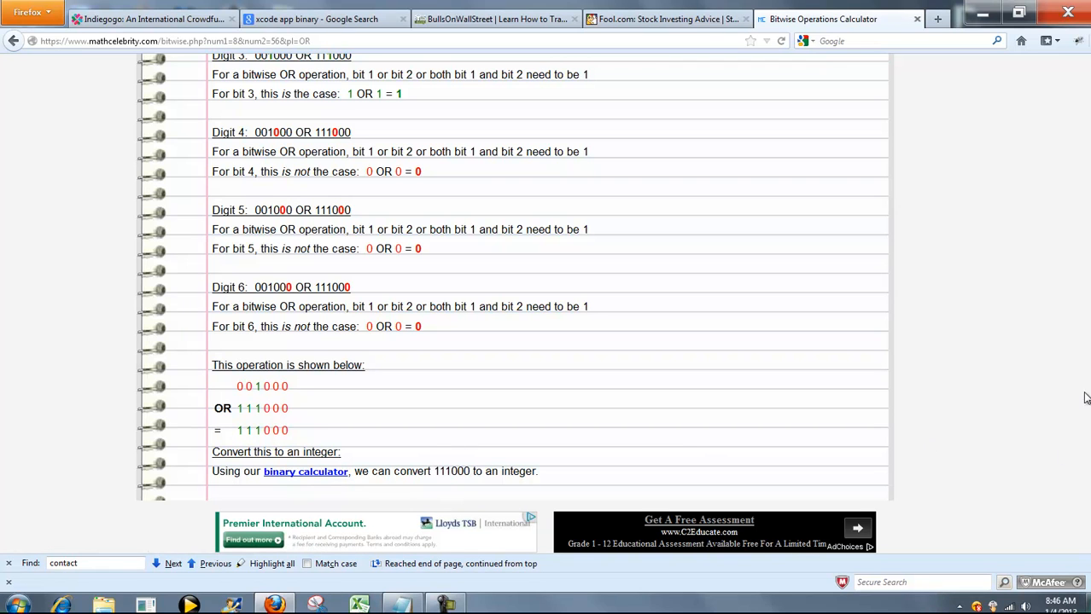
scroll("up", 3)
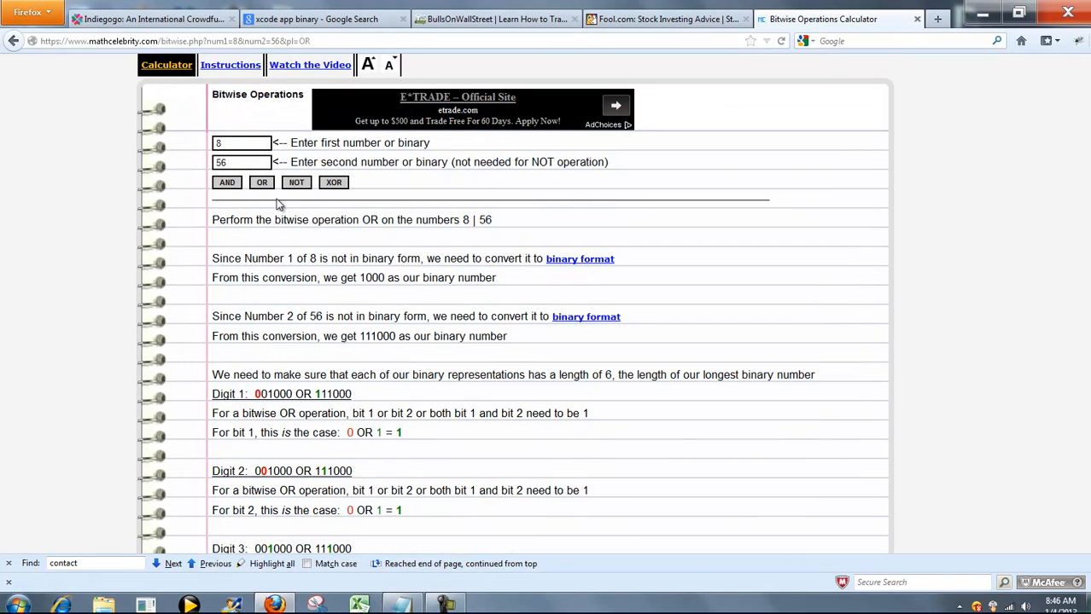
left_click(227, 182)
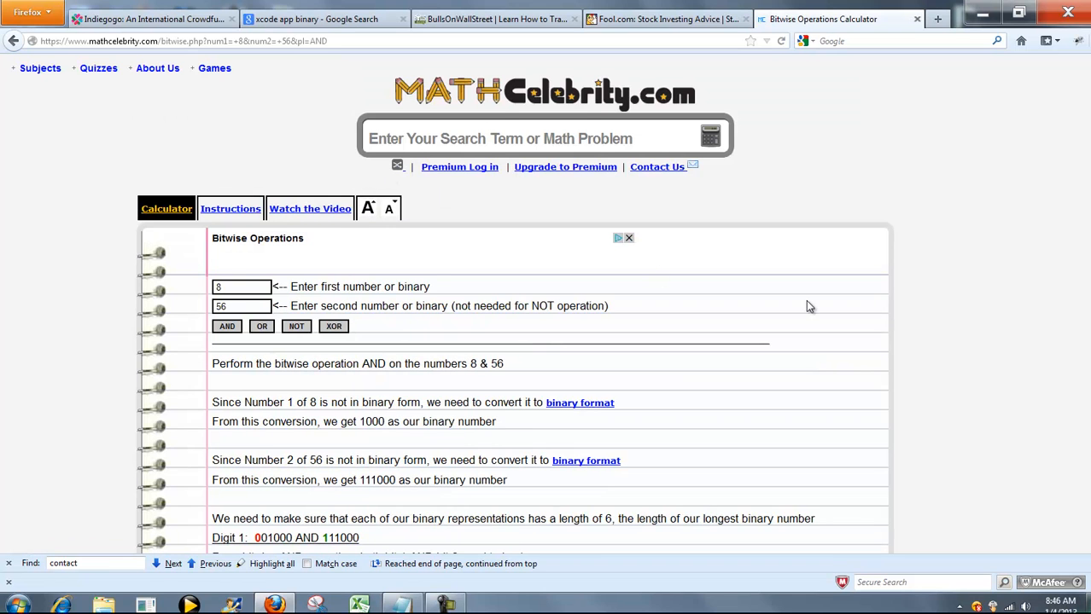
scroll("down", 3)
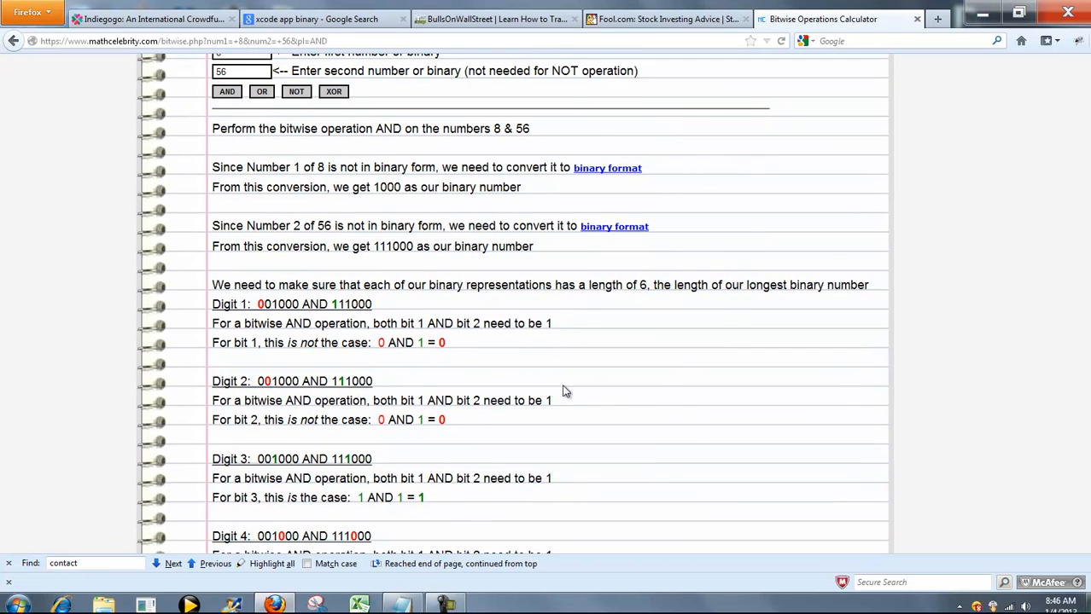
mouse_move(690, 390)
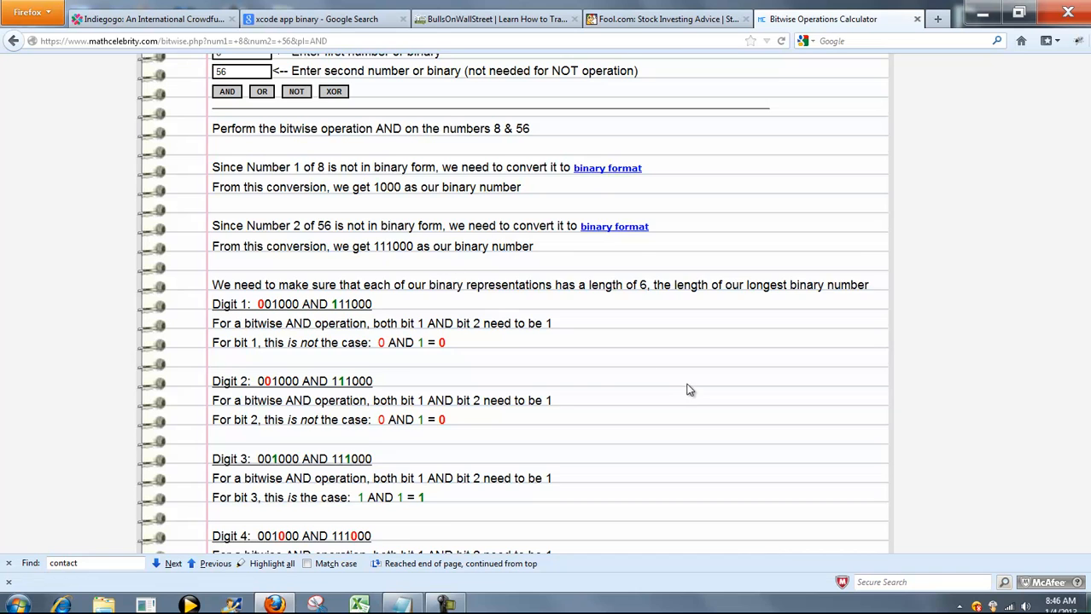
scroll("down", 3)
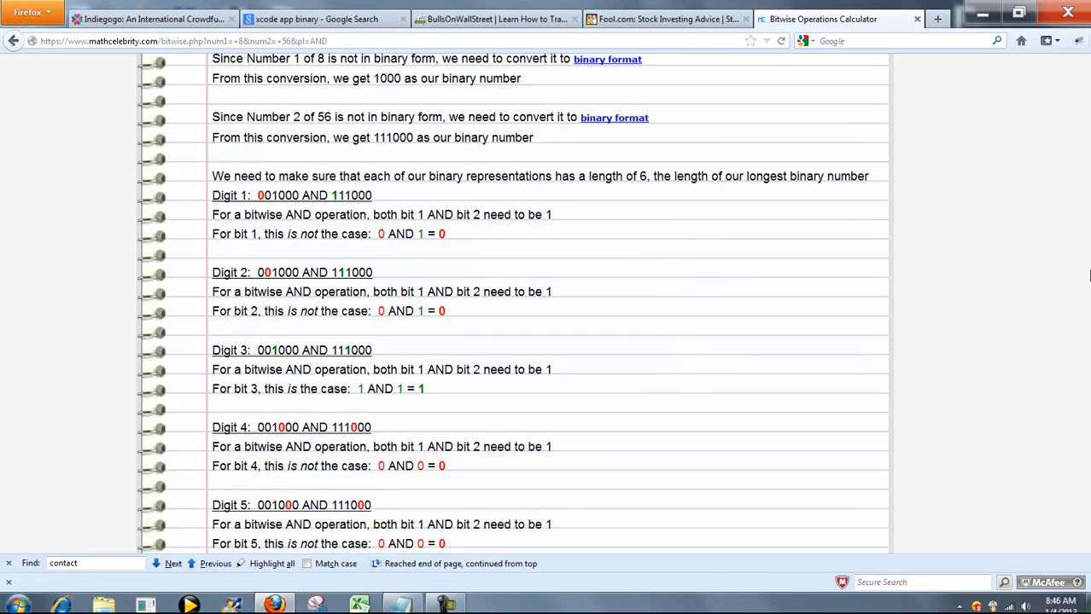
scroll("down", 3)
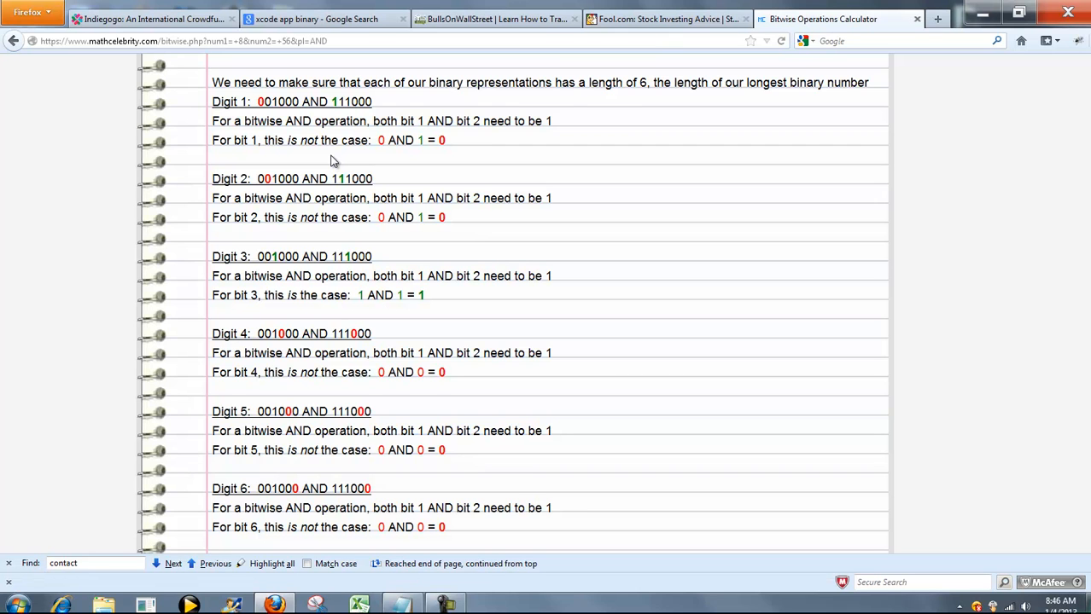
scroll("down", 3)
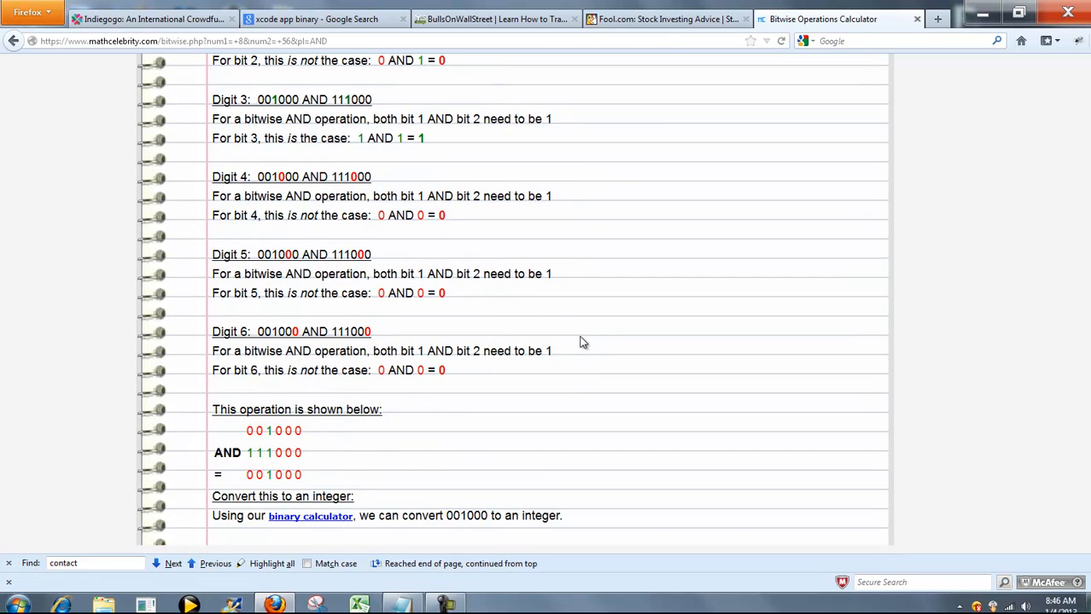
scroll("down", 3)
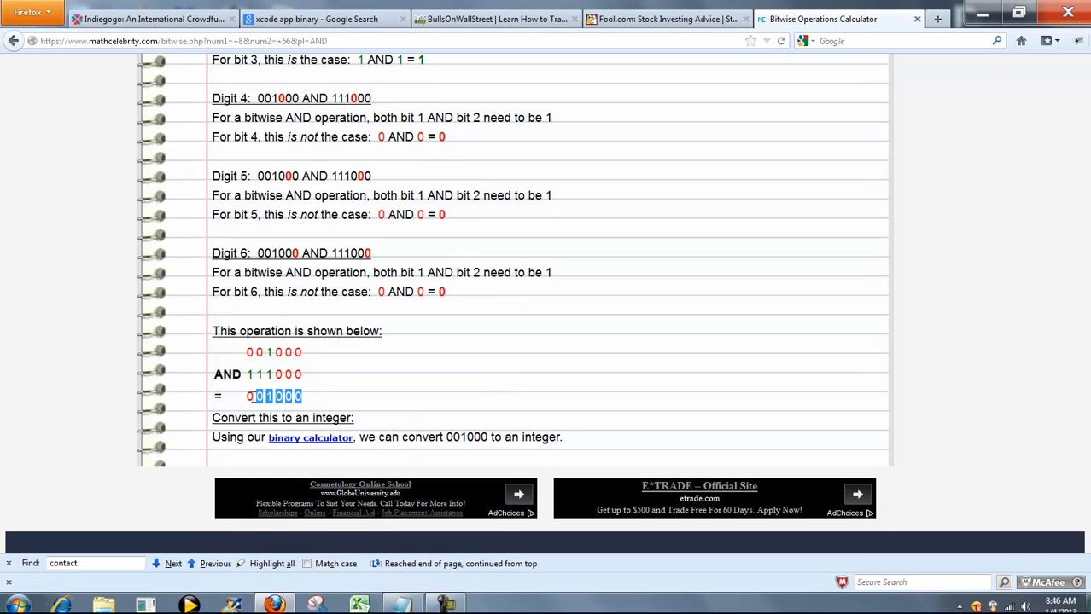
scroll("down", 3)
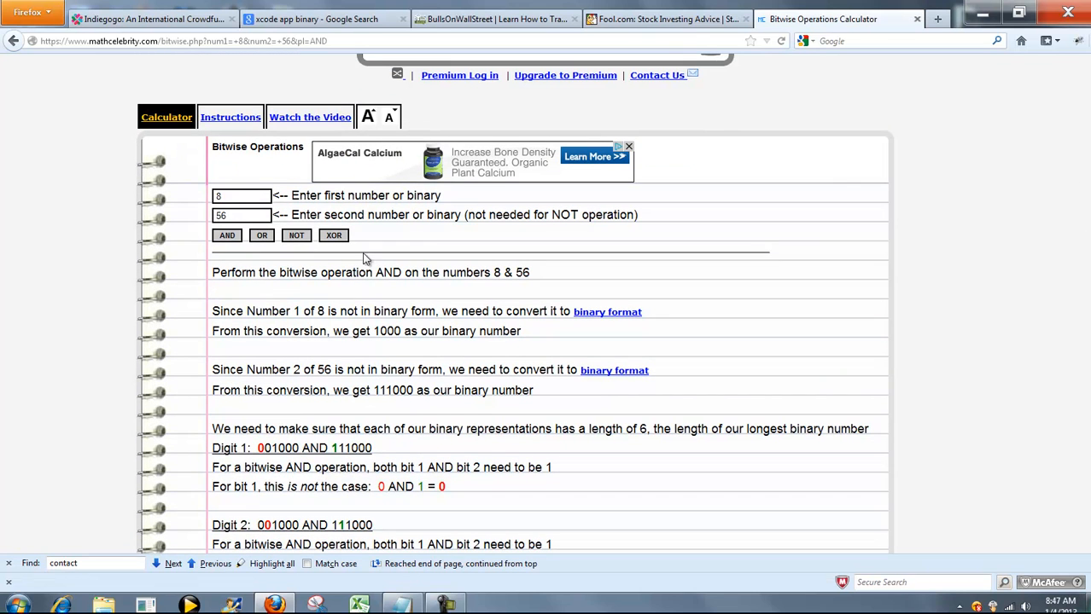
- Change the first number to 1001 and scroll through its XOR comparison with 56 (111000)
left_click(242, 196)
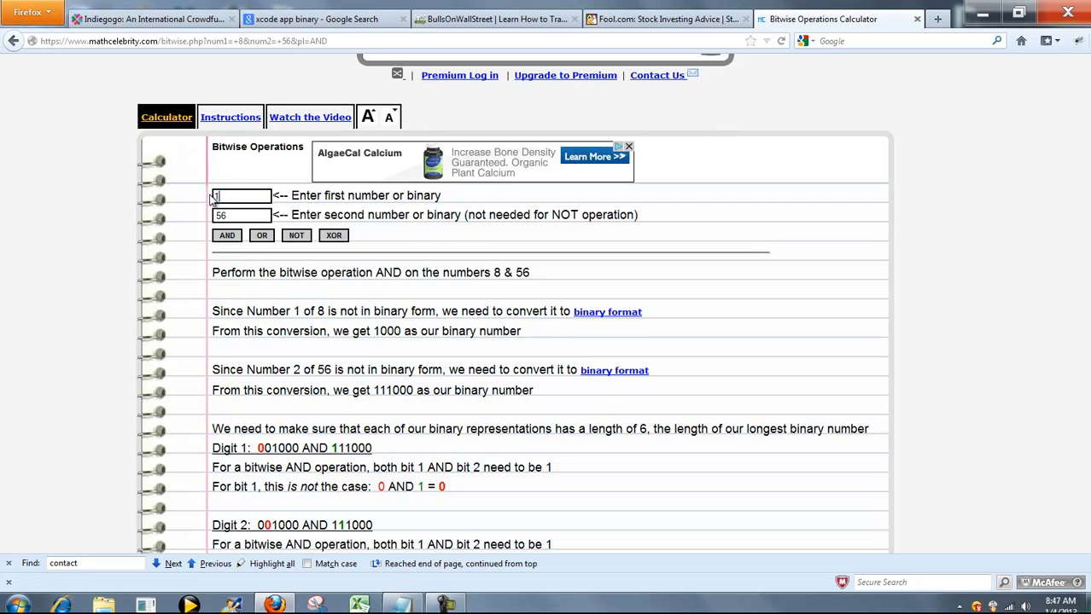
type("001")
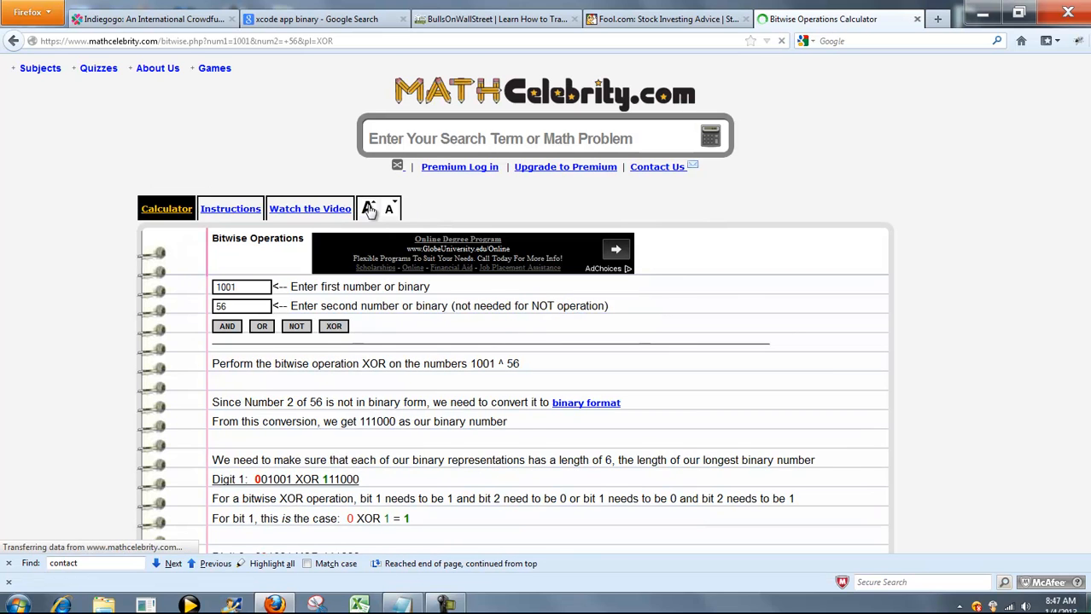
scroll("down", 3)
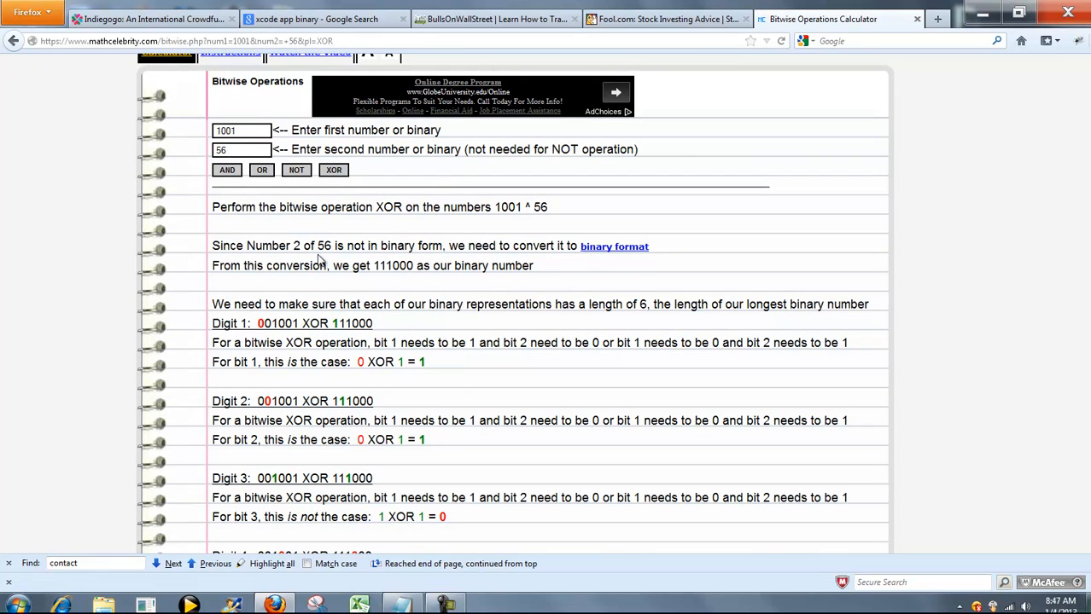
mouse_move(550, 272)
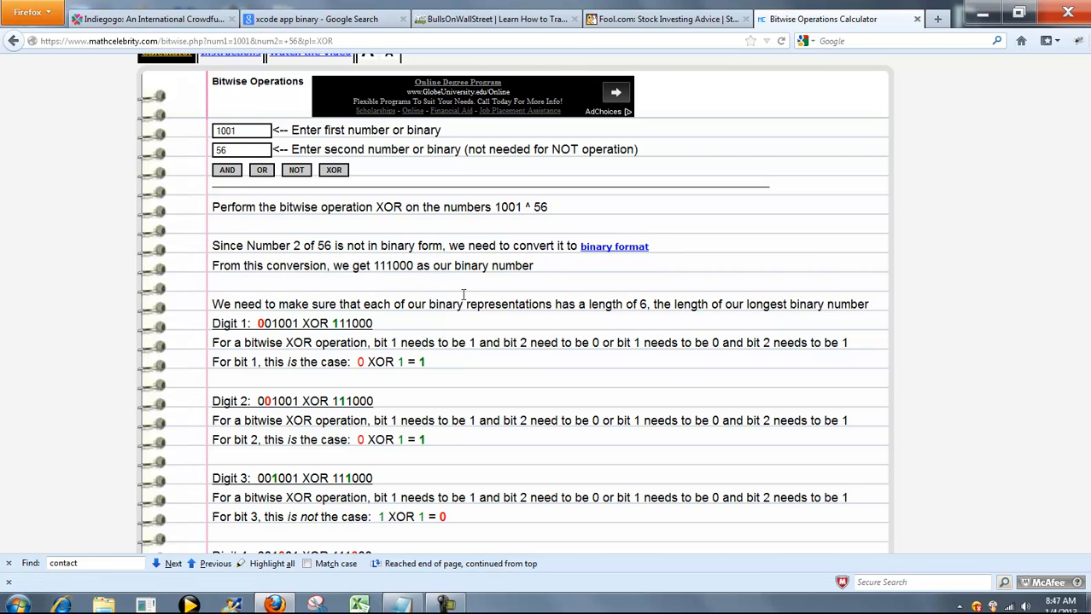
scroll("down", 3)
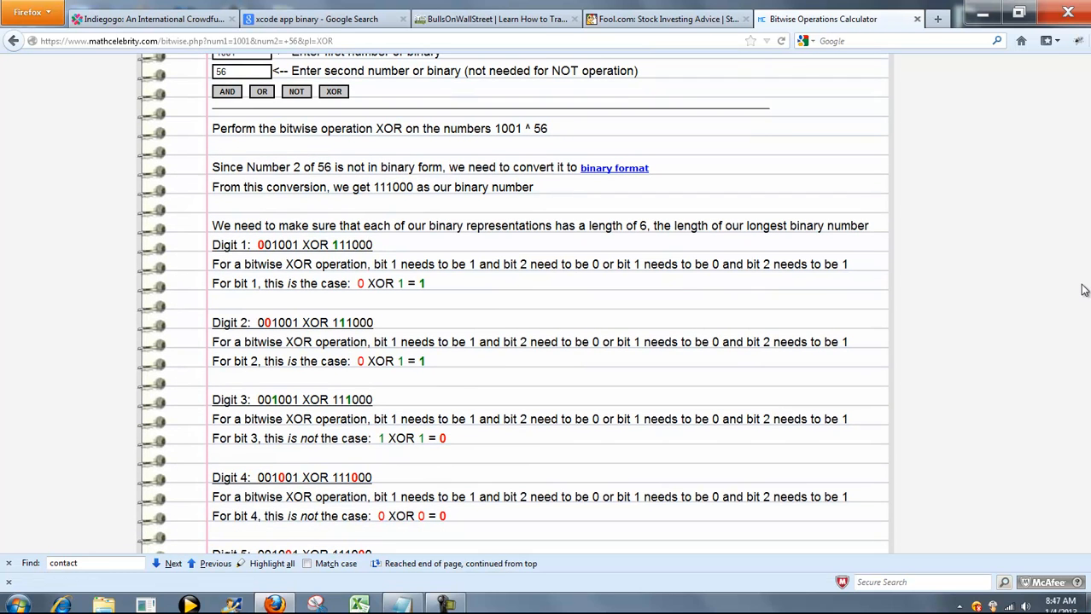
scroll("down", 3)
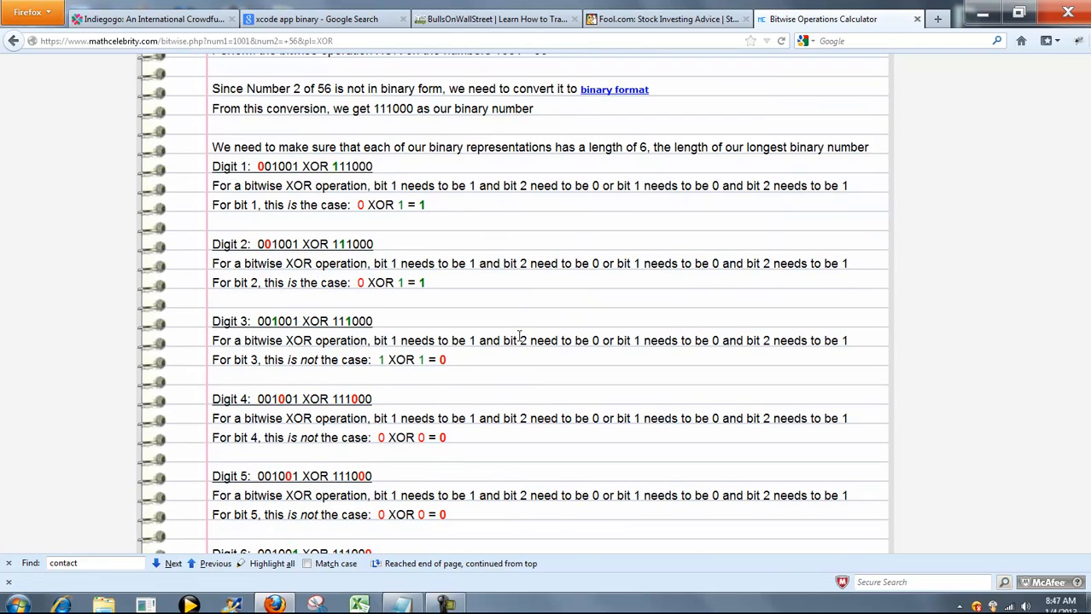
scroll("down", 3)
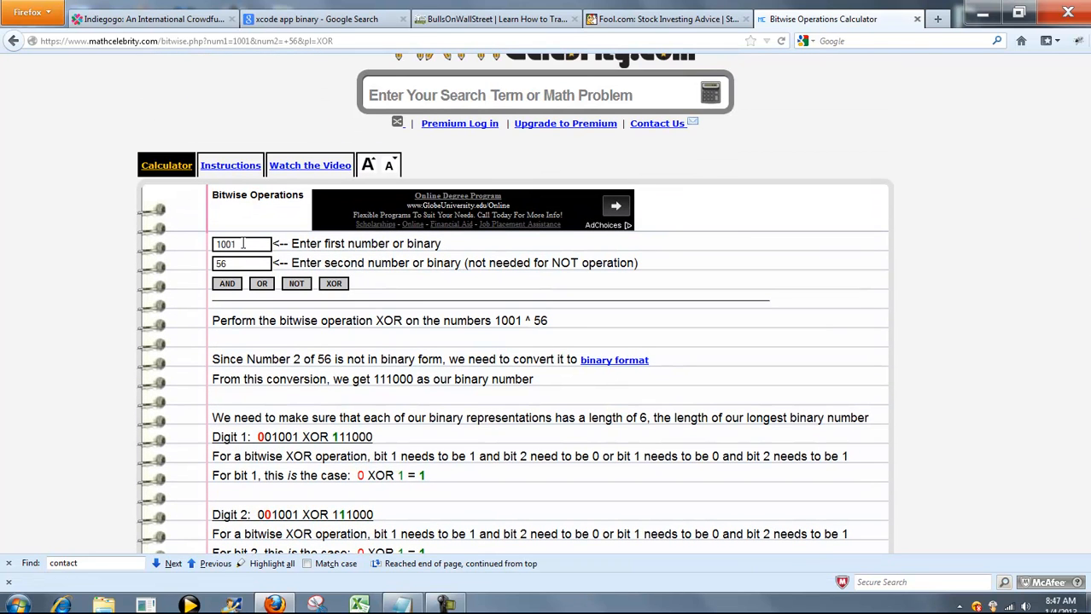
- Run NOT on 1001 and highlight the flipped 0110 result
left_click(296, 283)
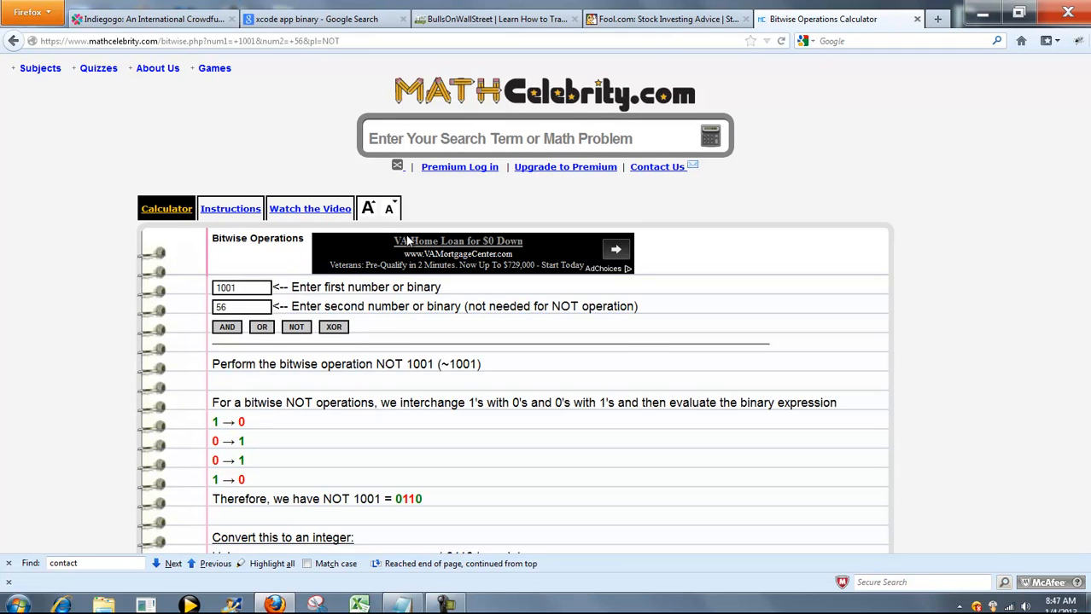
scroll("down", 3)
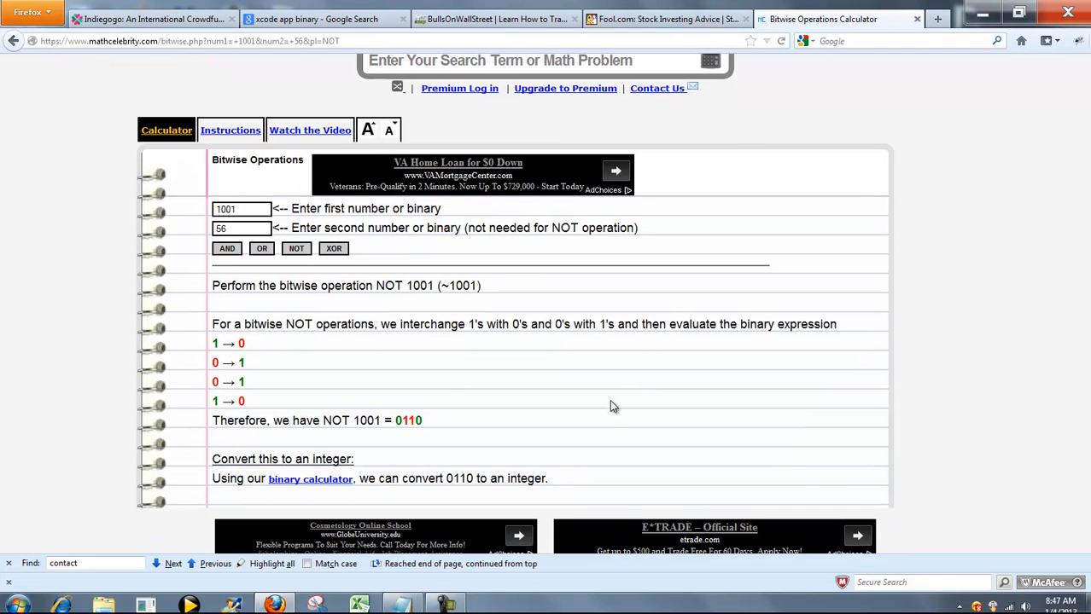
mouse_move(333, 382)
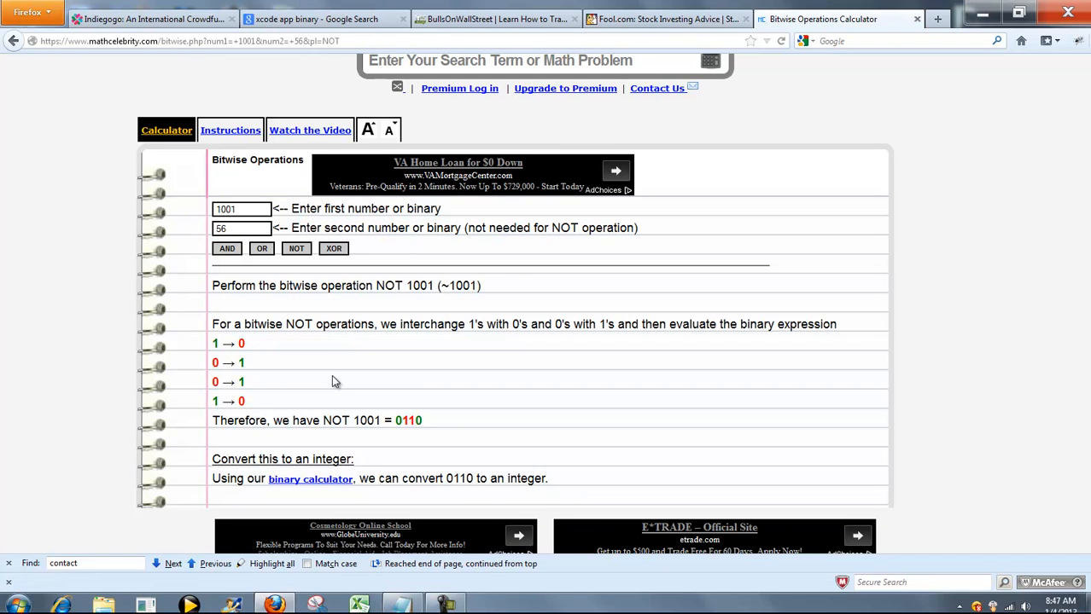
double_click(398, 420)
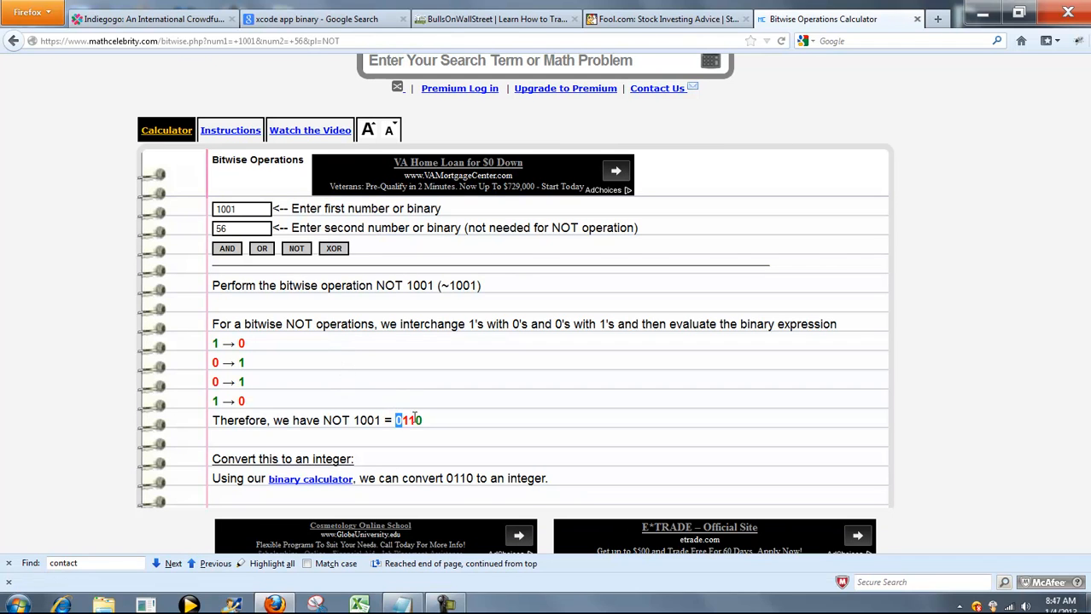
mouse_move(311, 479)
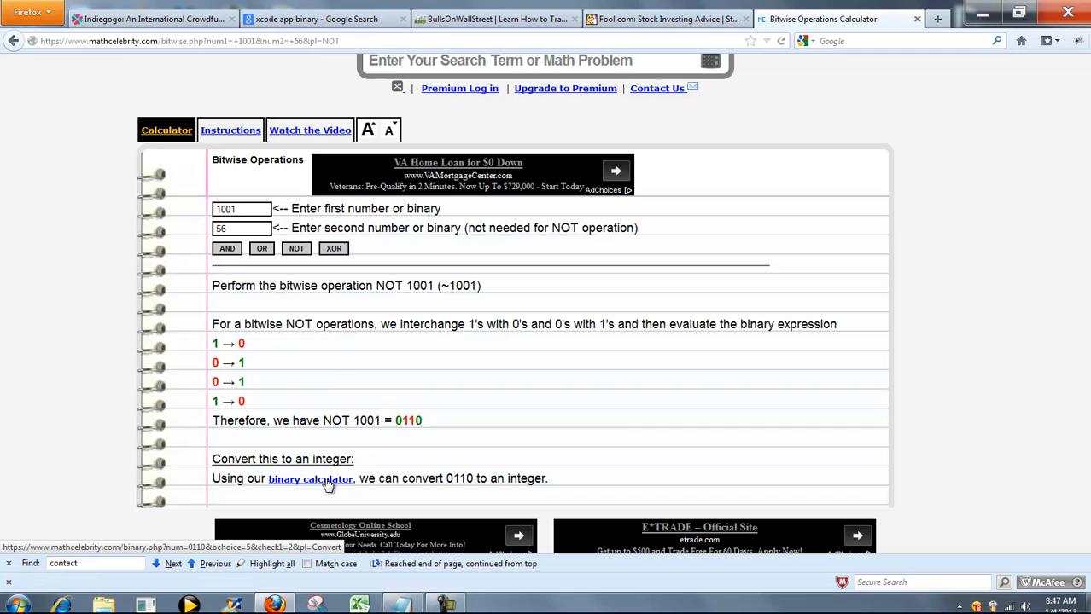
mouse_move(643, 460)
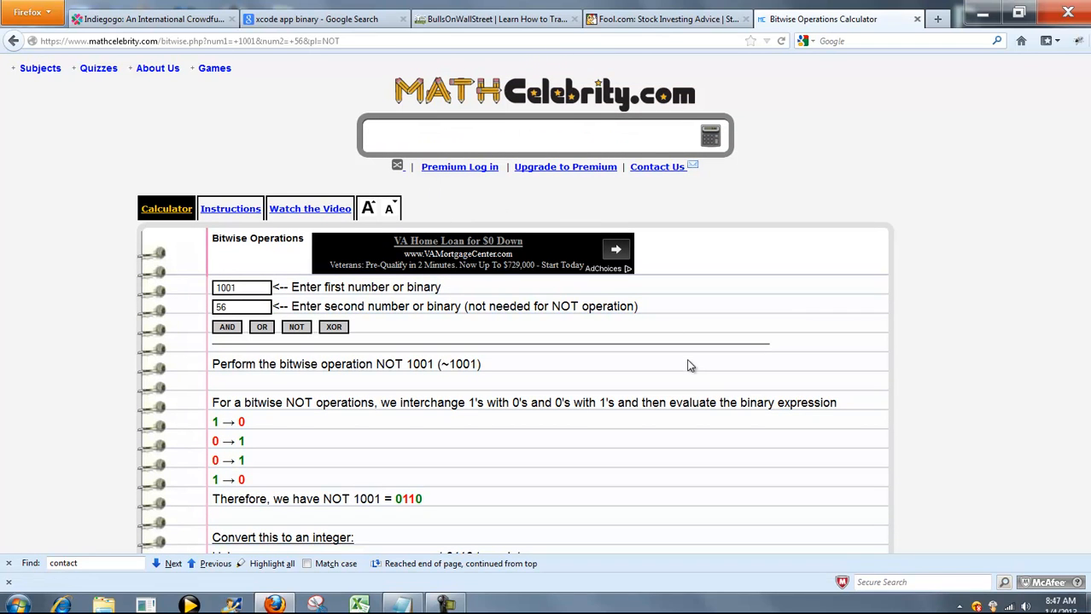
- Query ~45 and highlight its binary conversion to 101101, which flips to 010010
type("~")
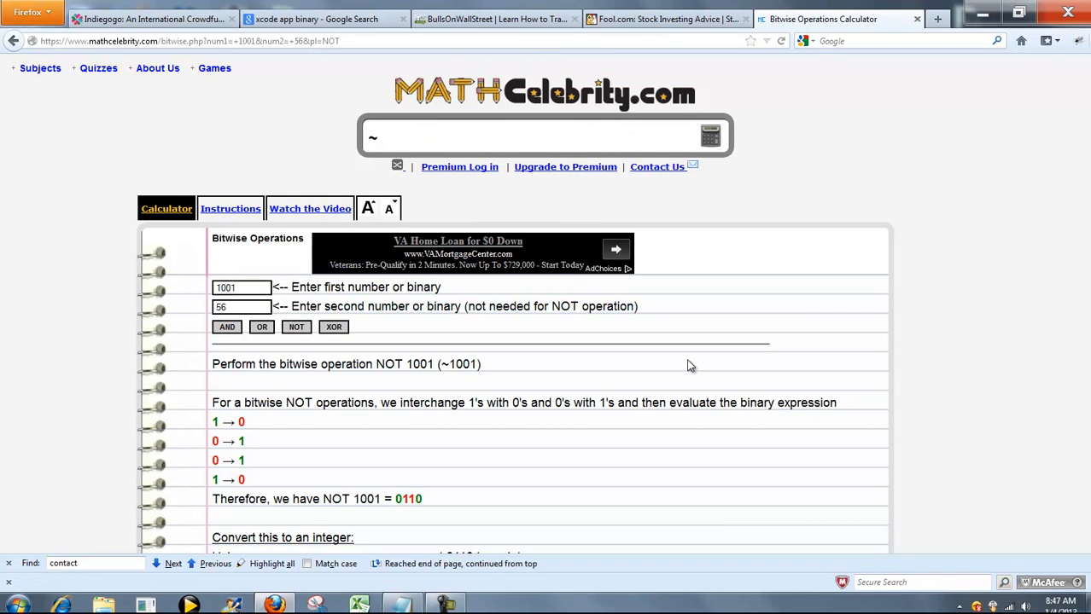
type("45")
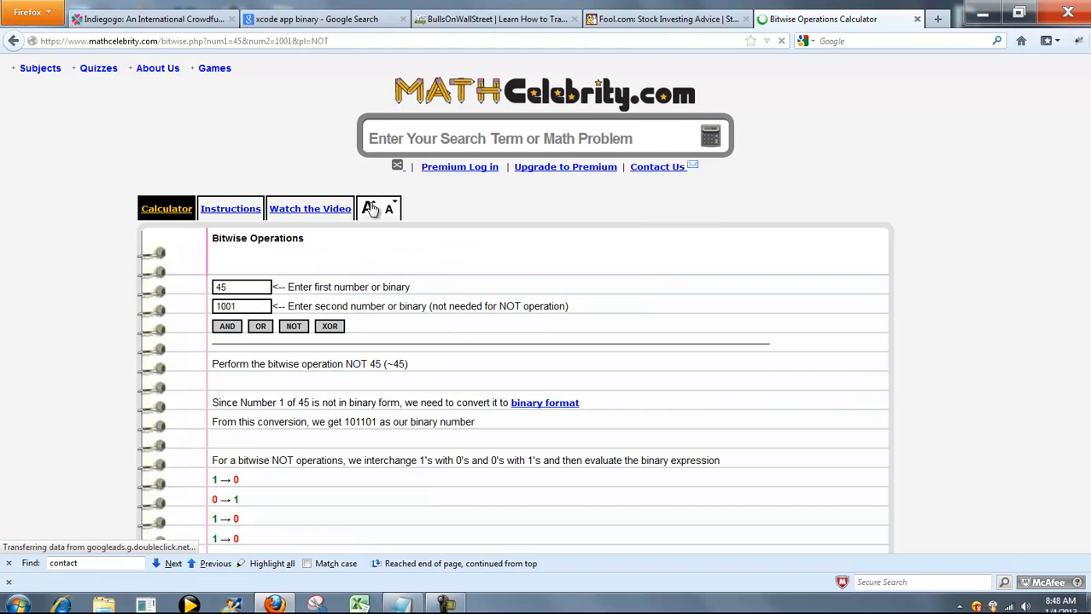
scroll("down", 3)
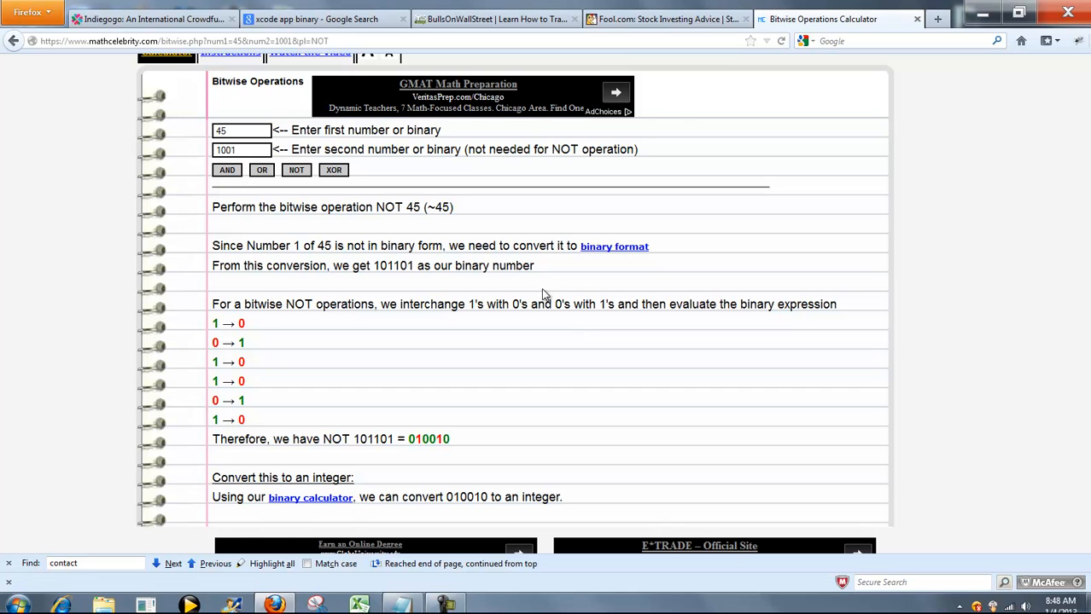
left_click_drag(213, 246, 535, 265)
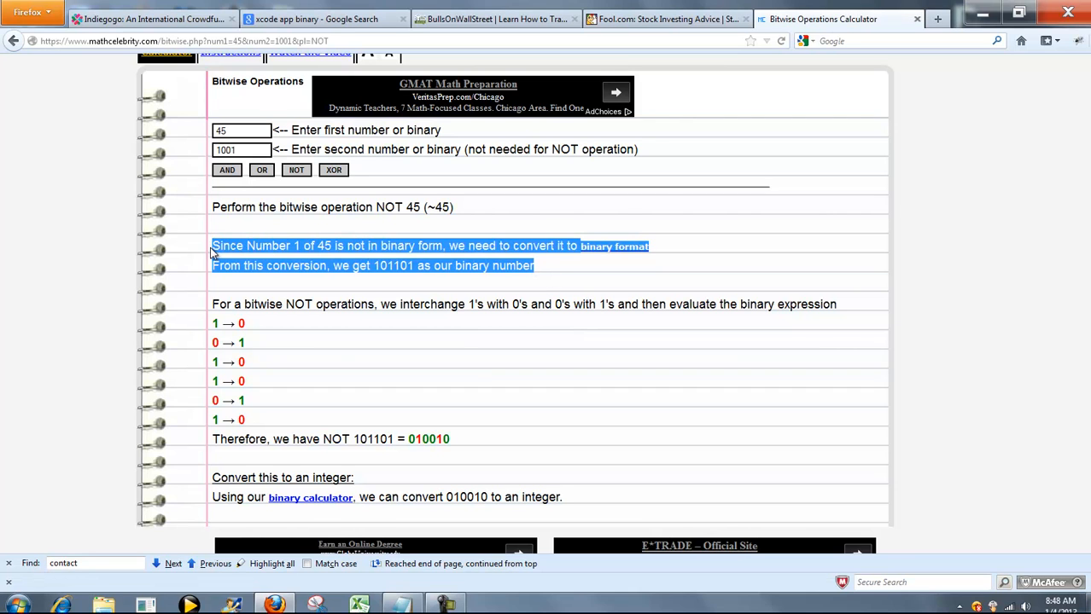
left_click(281, 406)
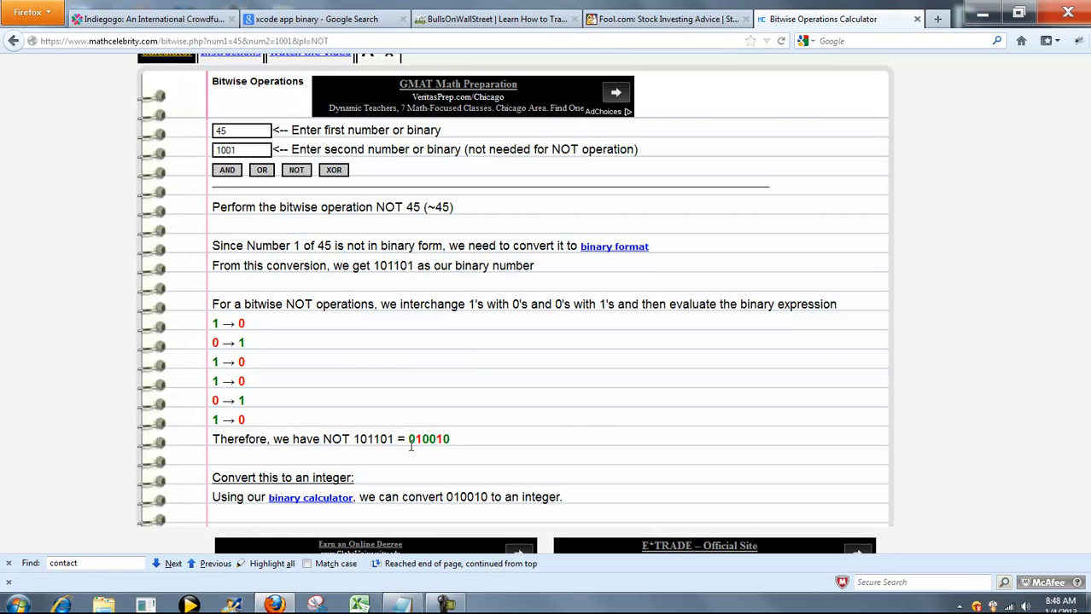
mouse_move(329, 497)
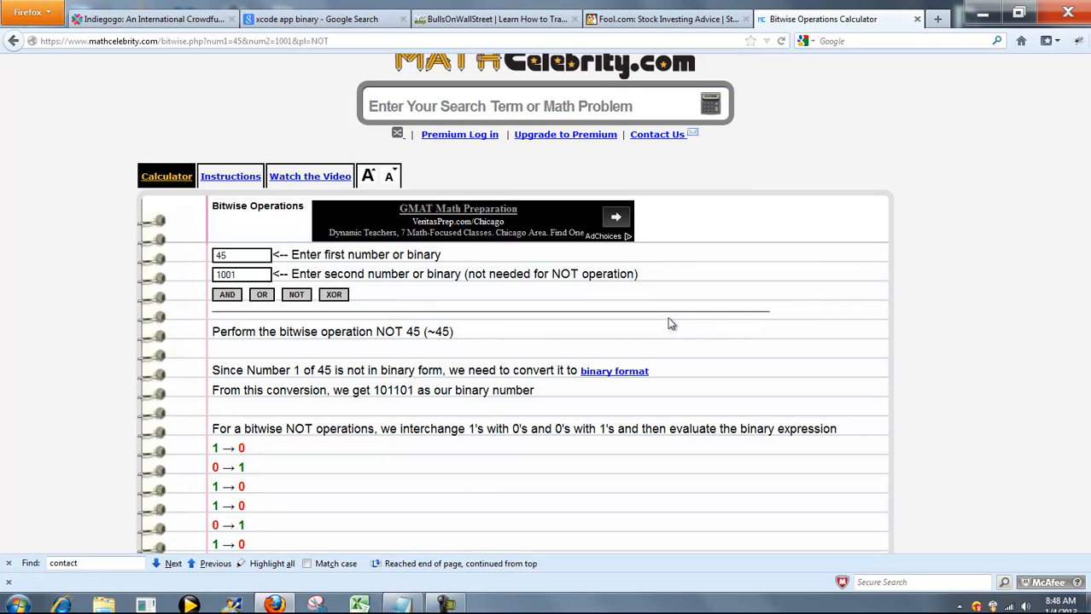
mouse_move(636, 287)
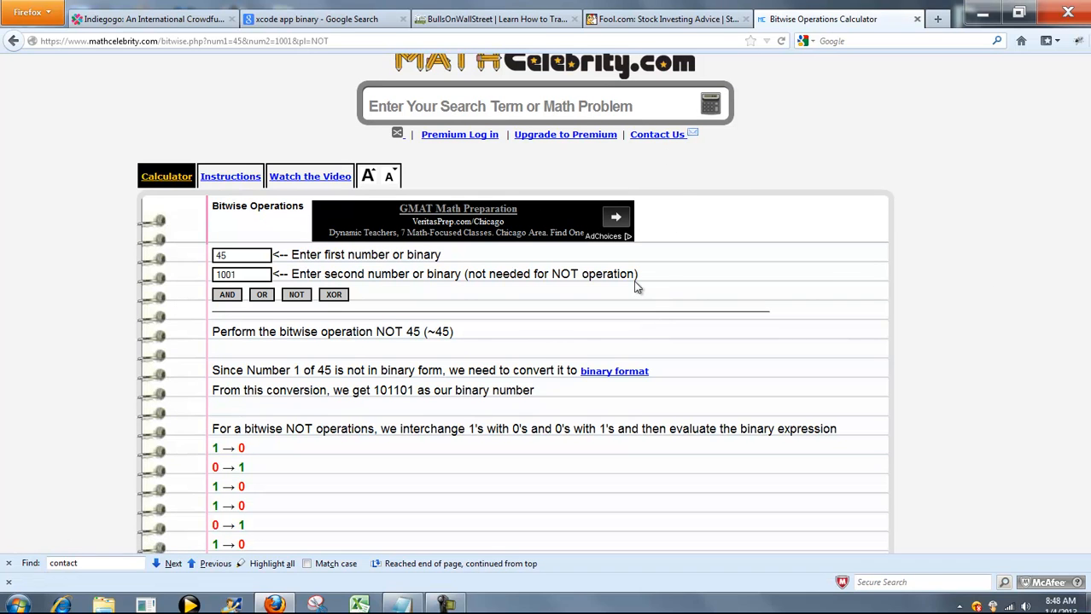